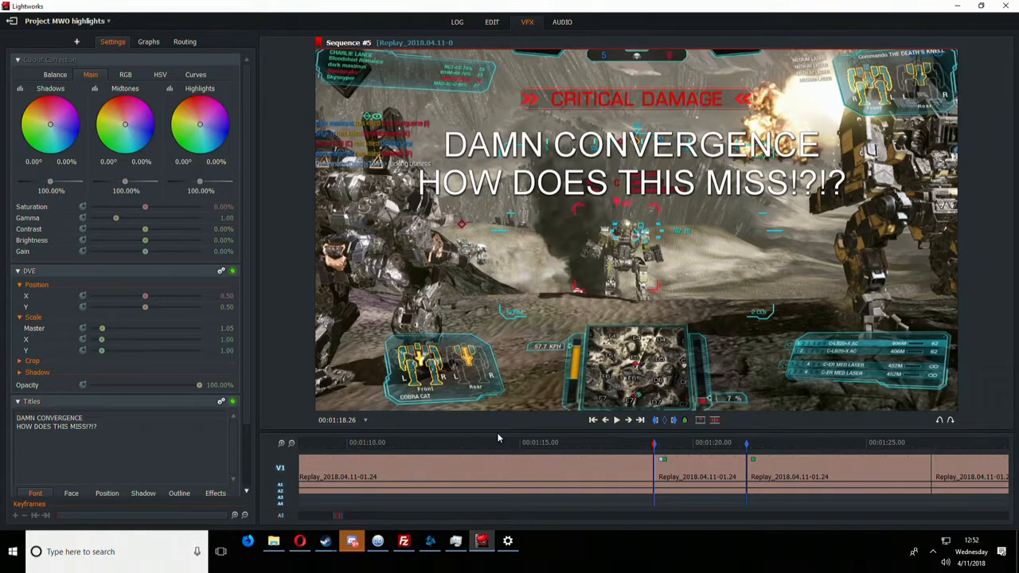
Adjust the DVE Scale Master through several values and leave the clip at about 1.47.
click(616, 420)
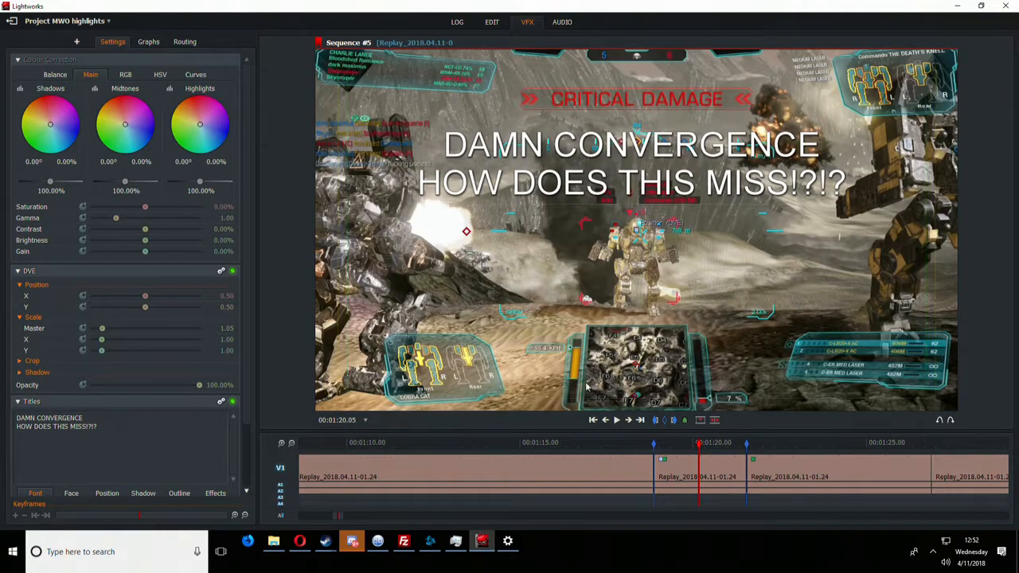
drag(101, 328, 113, 327)
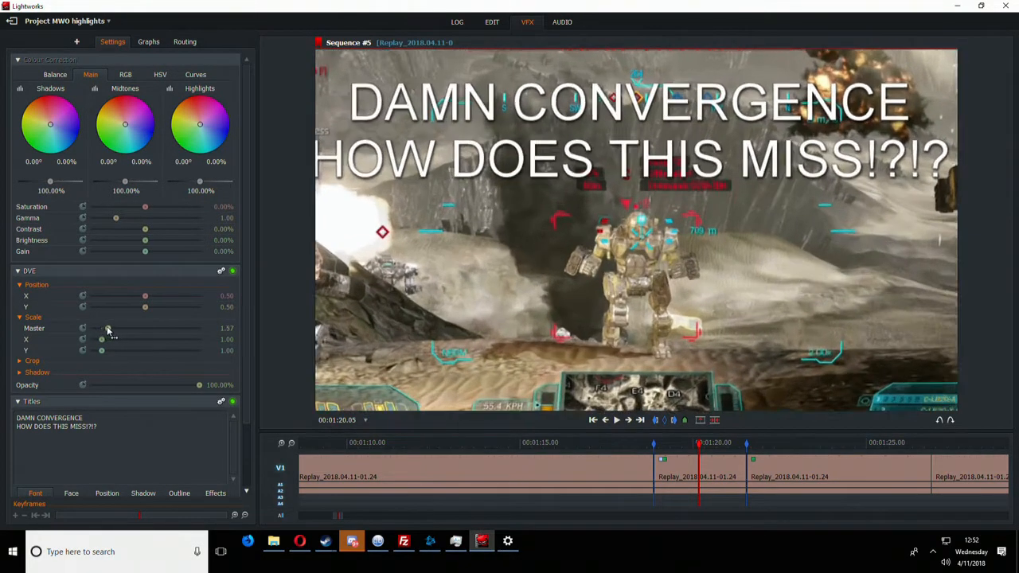
drag(107, 328, 142, 328)
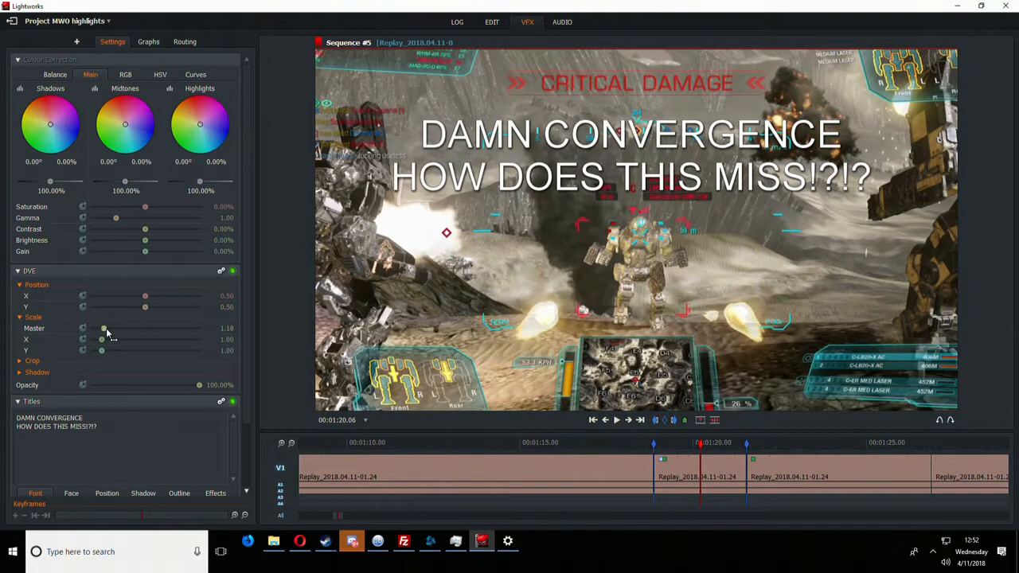
drag(104, 328, 100, 328)
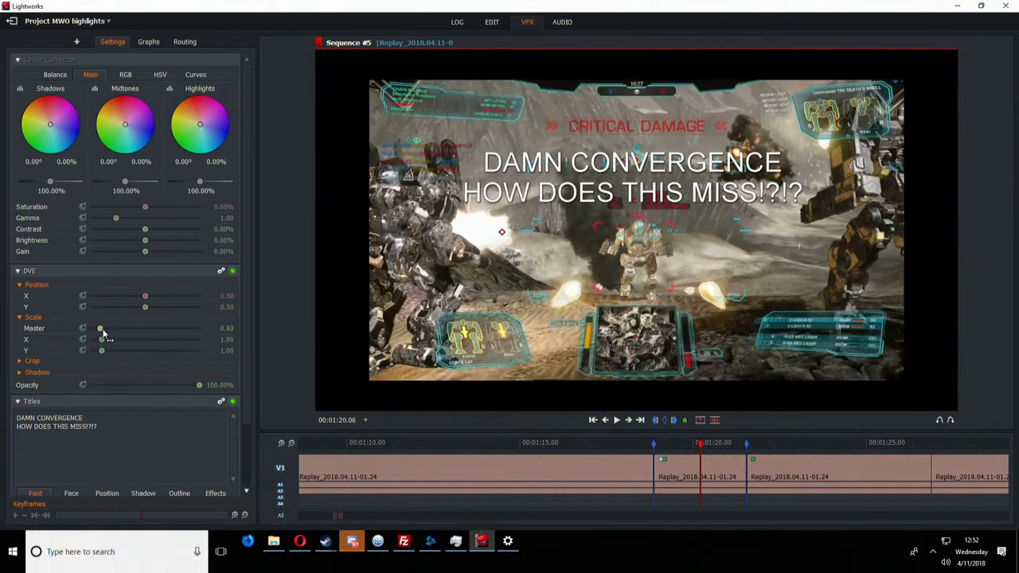
drag(99, 328, 129, 328)
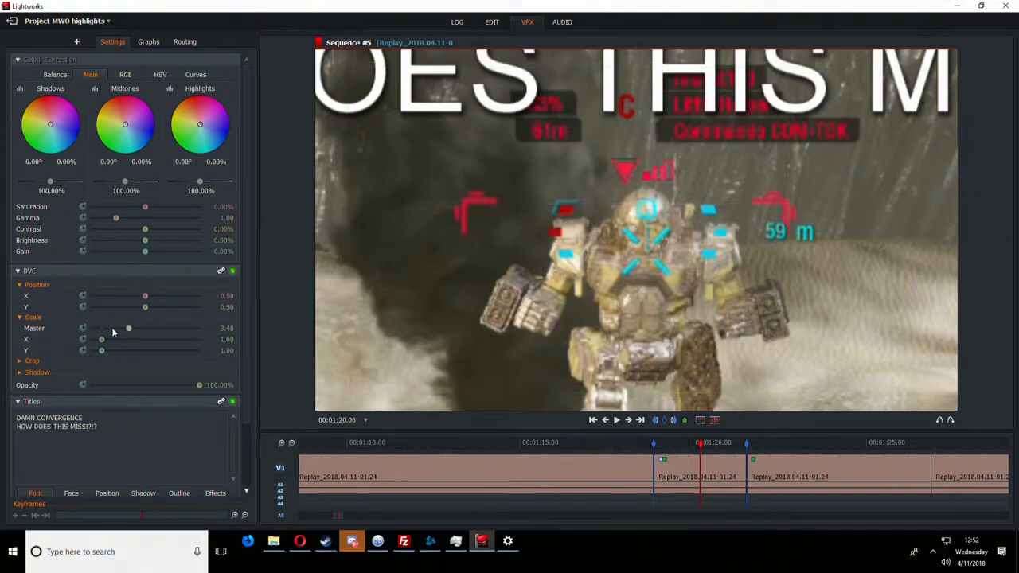
drag(128, 328, 101, 328)
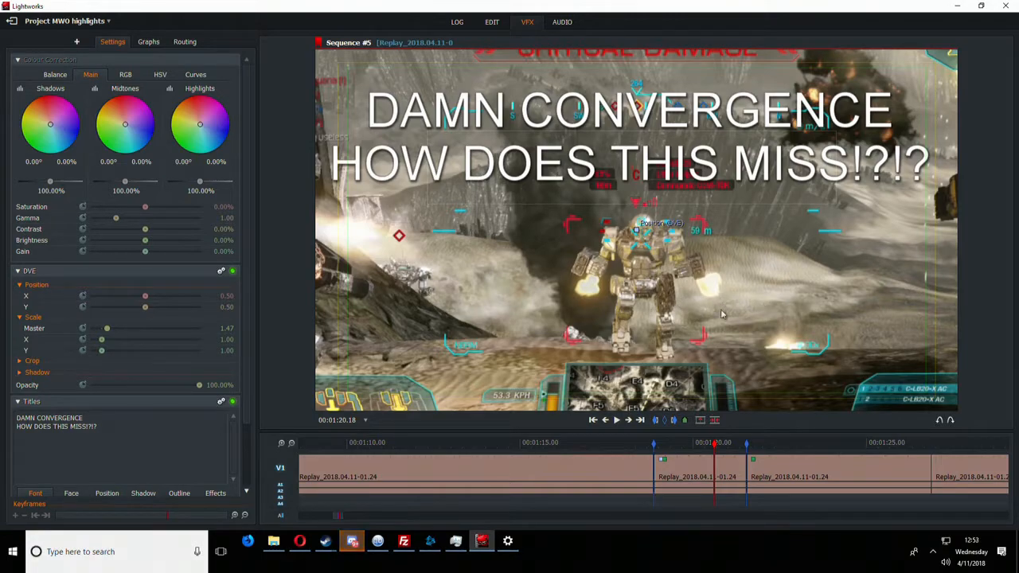
Test large Scale Master values, then move along the timeline to the Instant replay clip.
drag(106, 328, 115, 327)
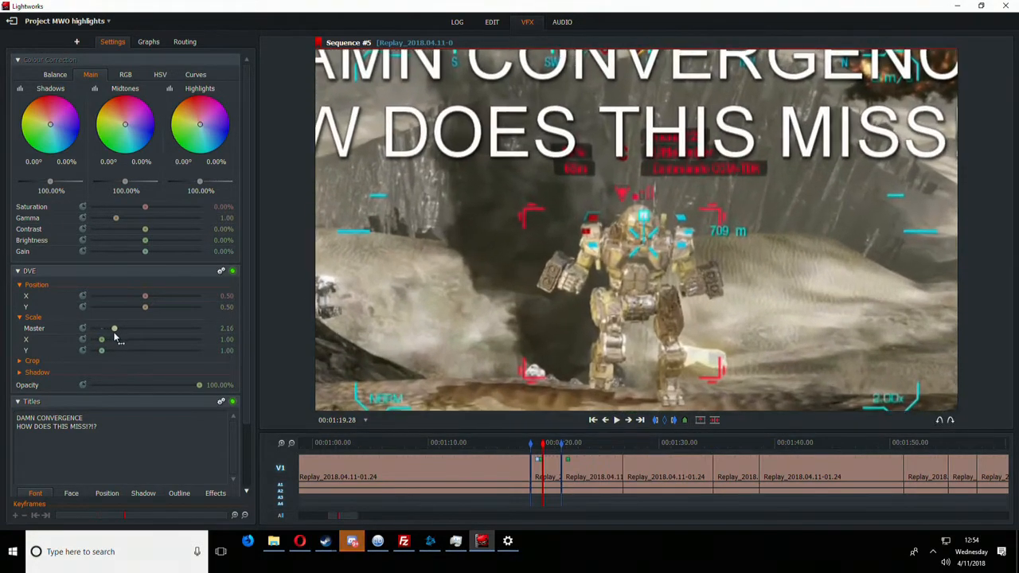
drag(115, 328, 137, 328)
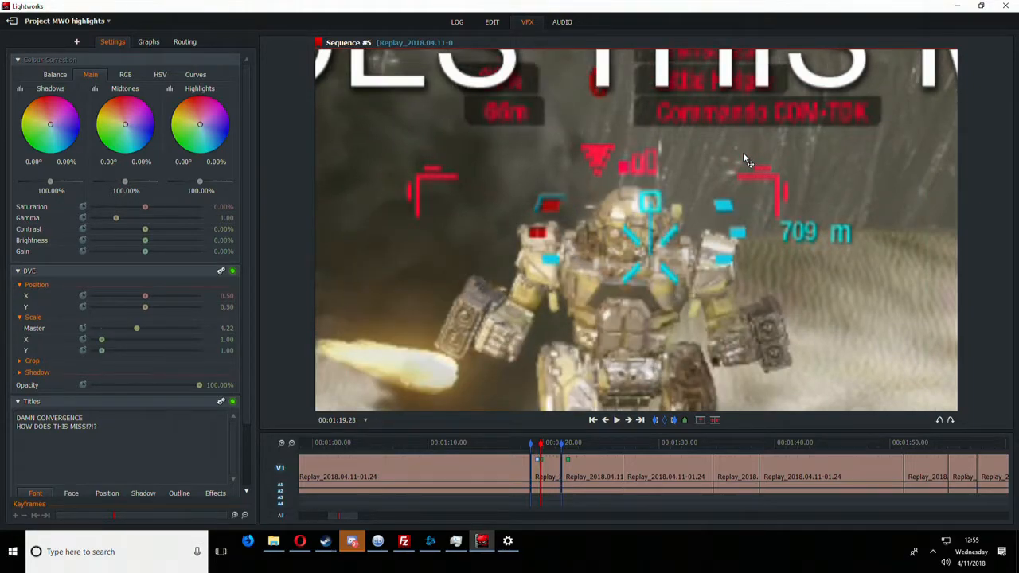
mouse_move(137, 339)
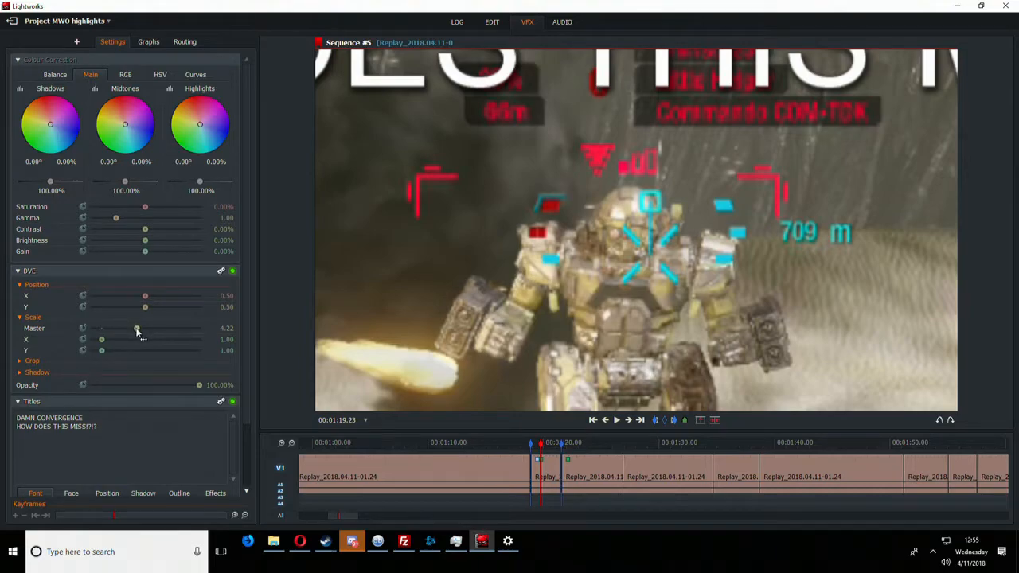
drag(137, 328, 199, 328)
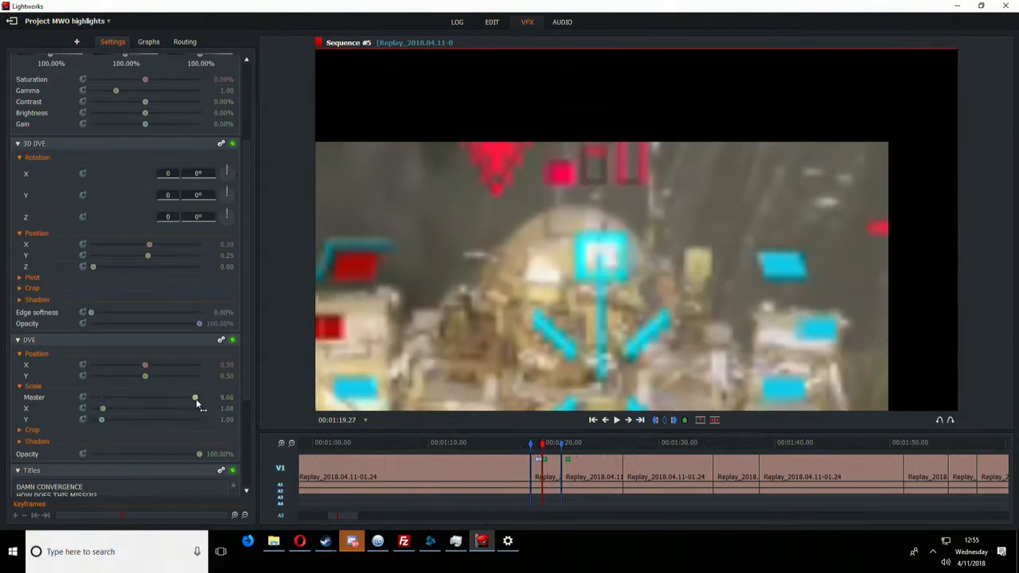
drag(195, 397, 154, 397)
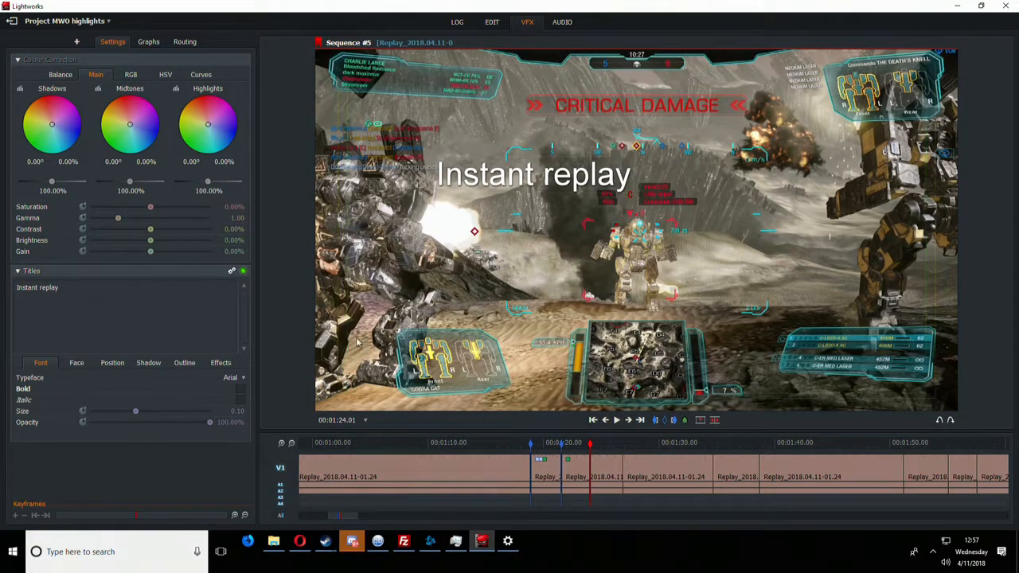
mouse_move(671, 237)
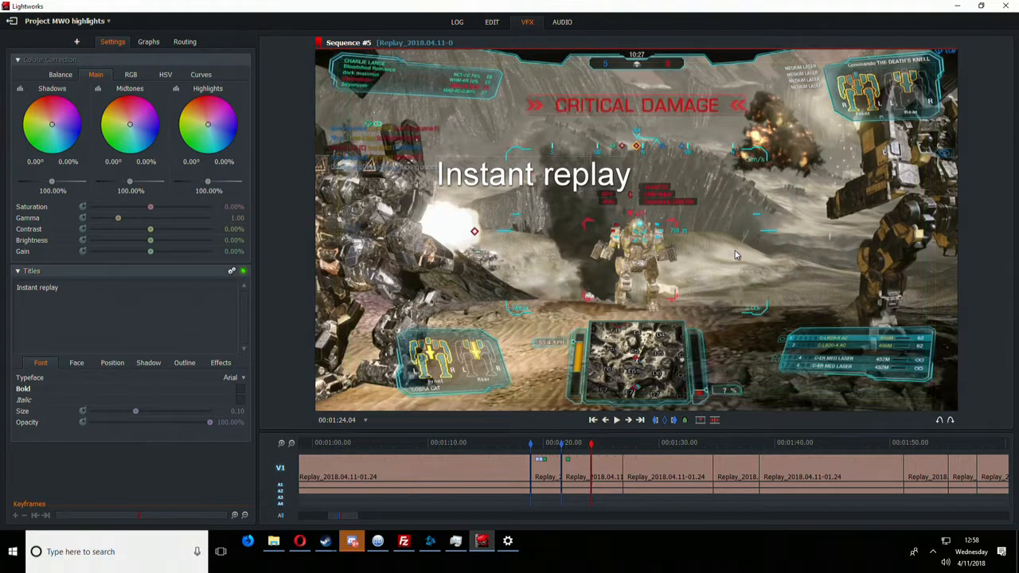
Move the playhead back to the untitled replay shot before the Instant replay section.
click(616, 419)
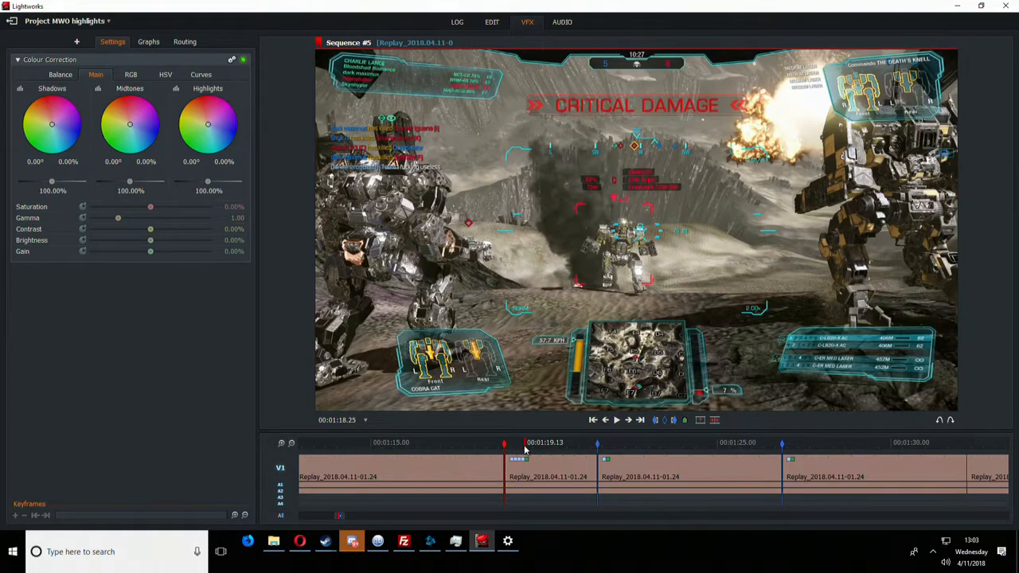
Move the playhead onto the Instant replay section of the timeline.
click(616, 419)
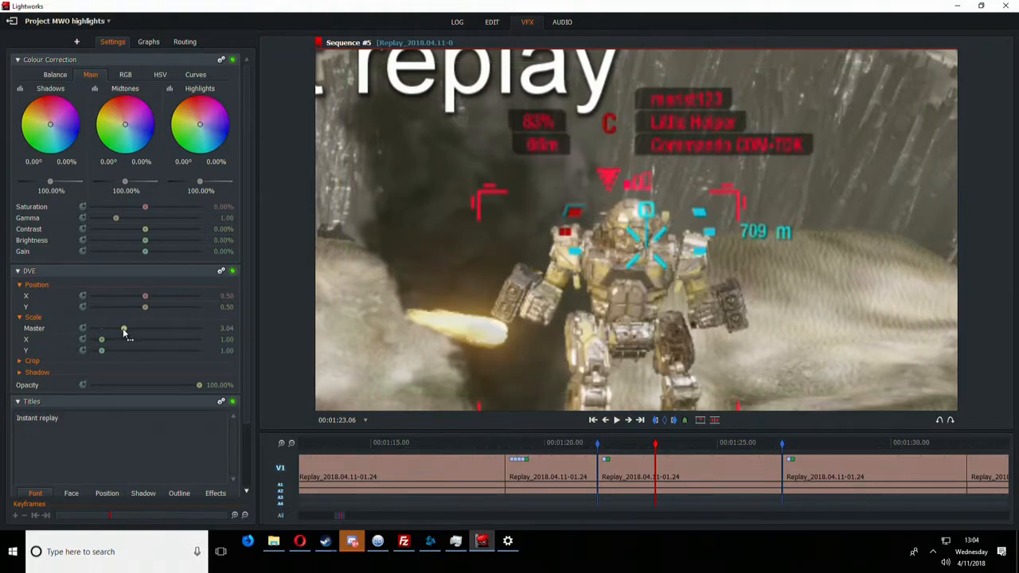
Try several Scale Master values on the Instant replay clip and settle at about 0.98.
drag(124, 328, 191, 328)
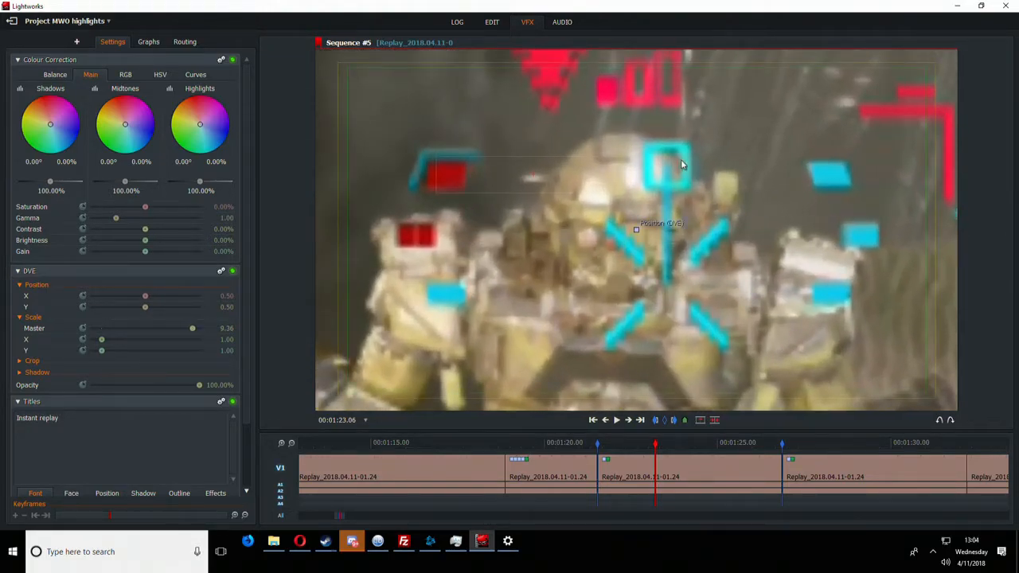
mouse_move(323, 304)
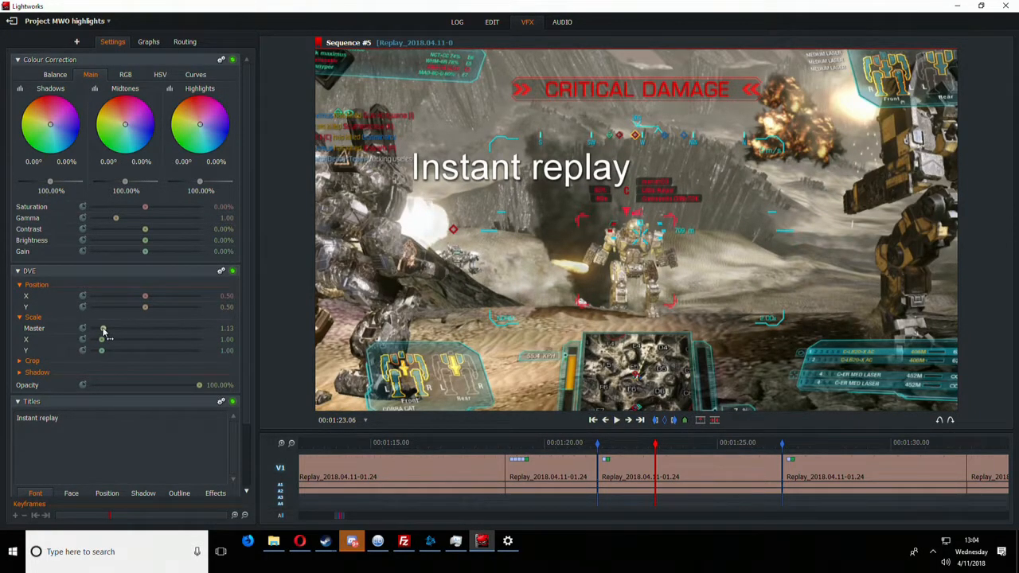
drag(103, 327, 116, 328)
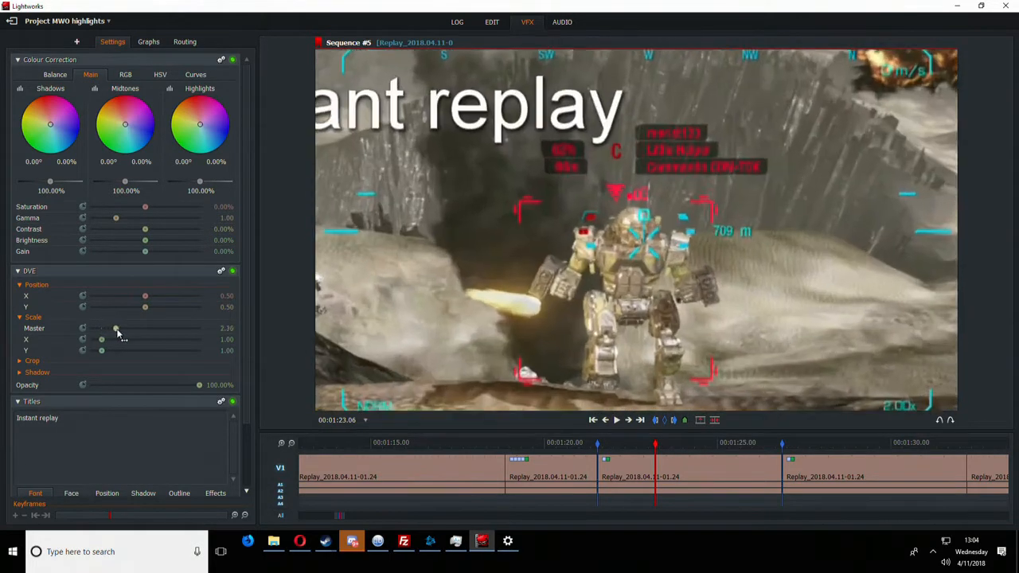
drag(116, 327, 144, 327)
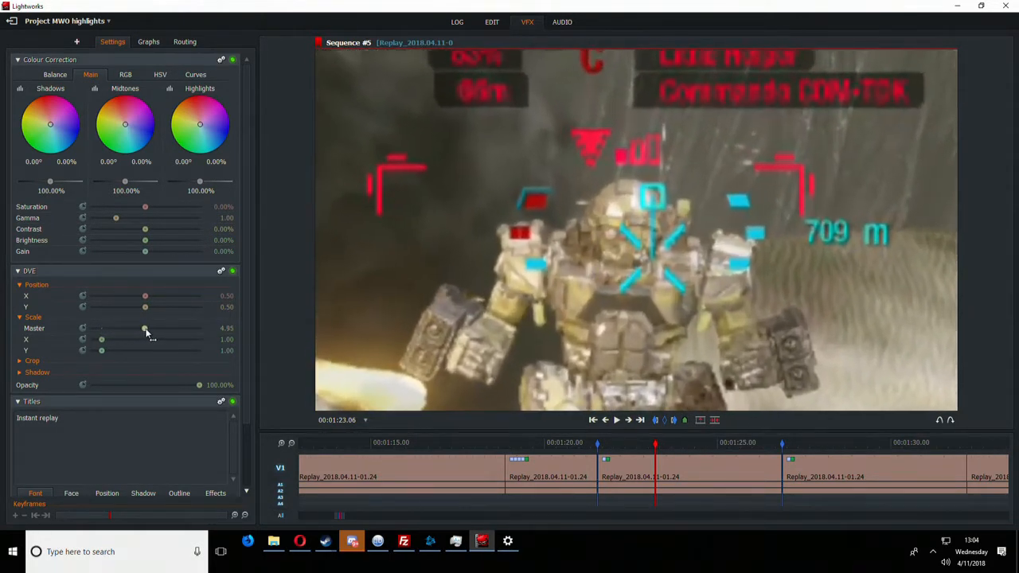
drag(145, 328, 158, 328)
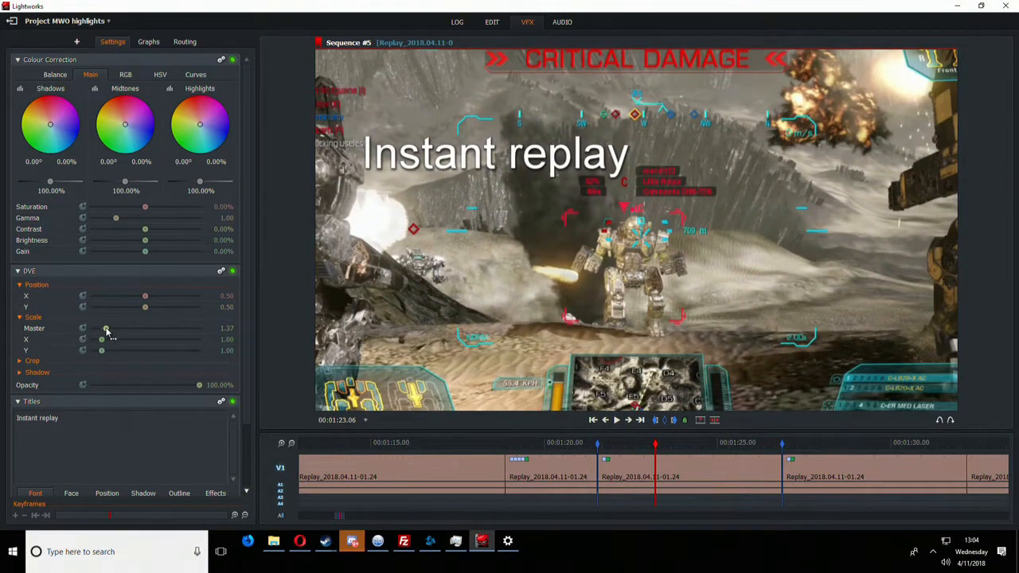
drag(105, 328, 102, 328)
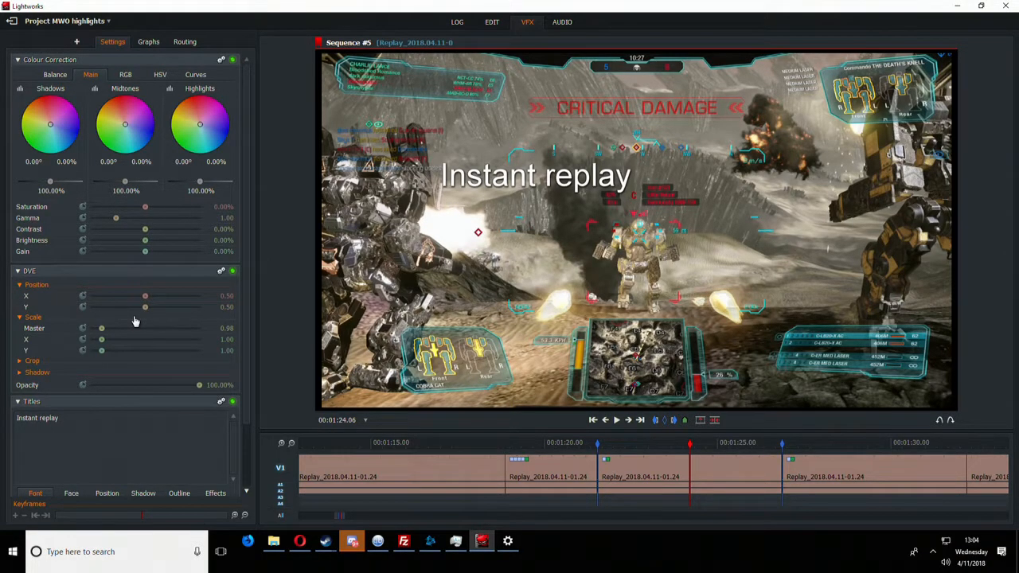
Widen the timeline view and raise the clip's Scale Master to about 5.29.
click(291, 443)
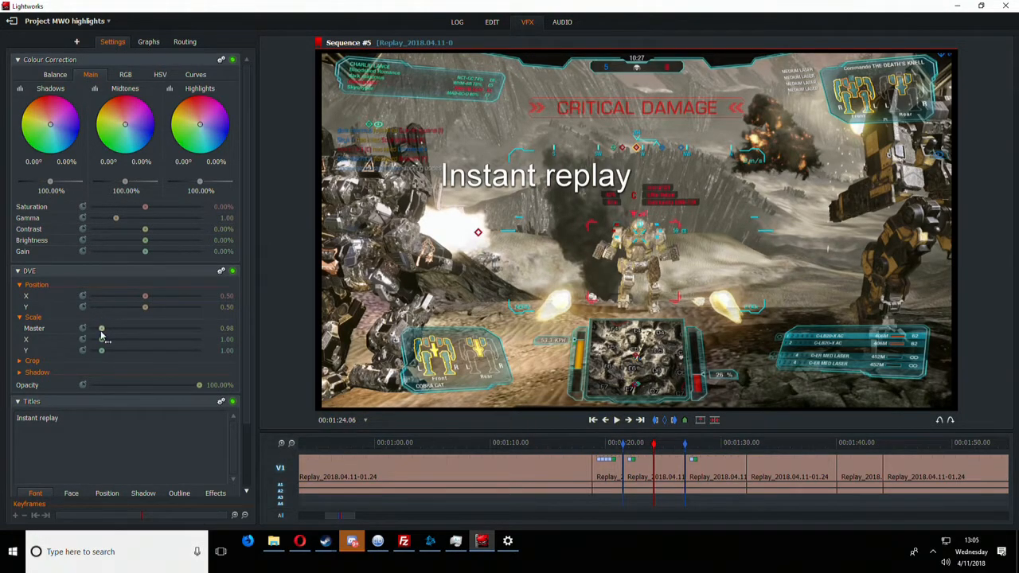
drag(101, 328, 148, 327)
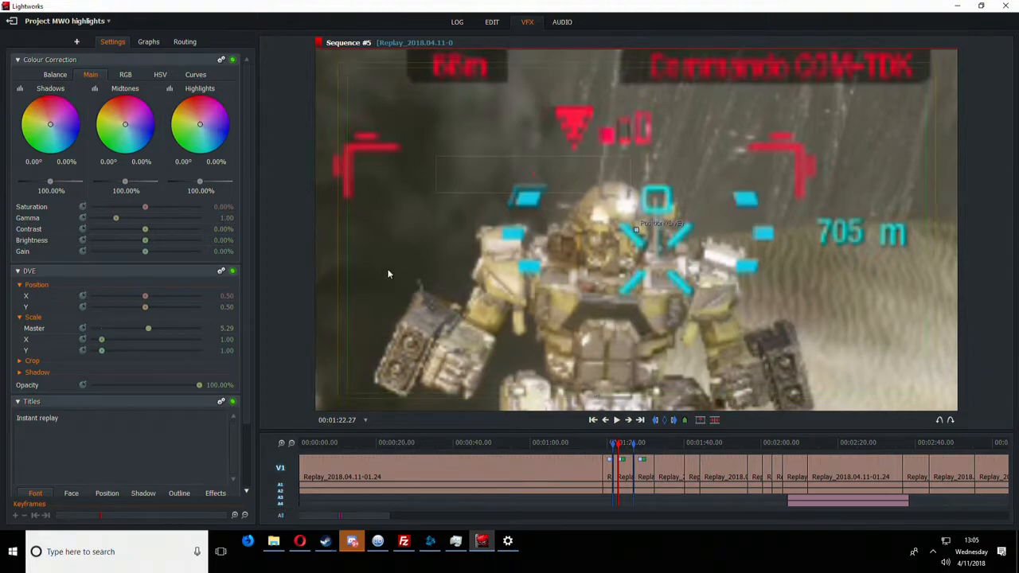
mouse_move(529, 204)
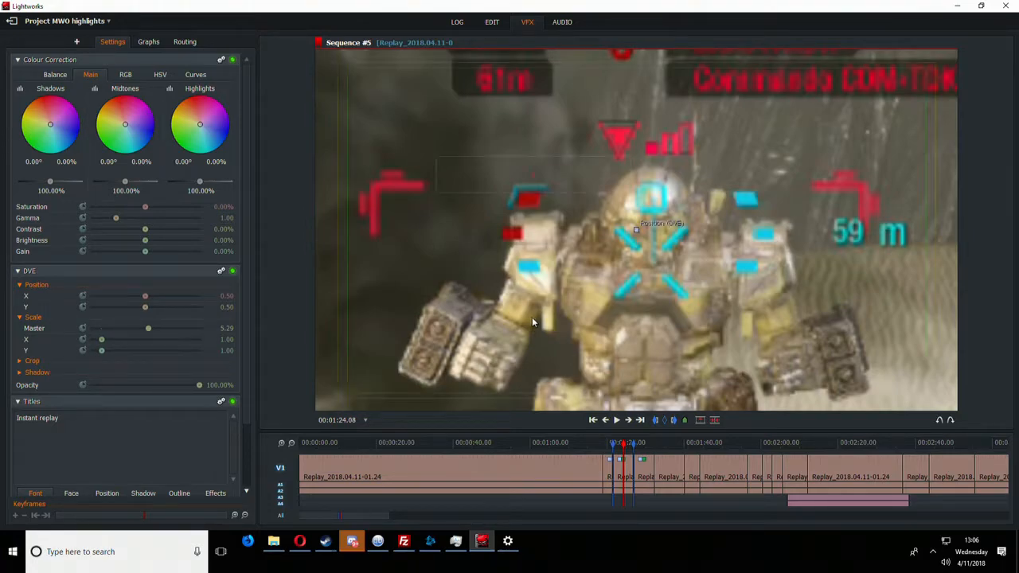
mouse_move(756, 317)
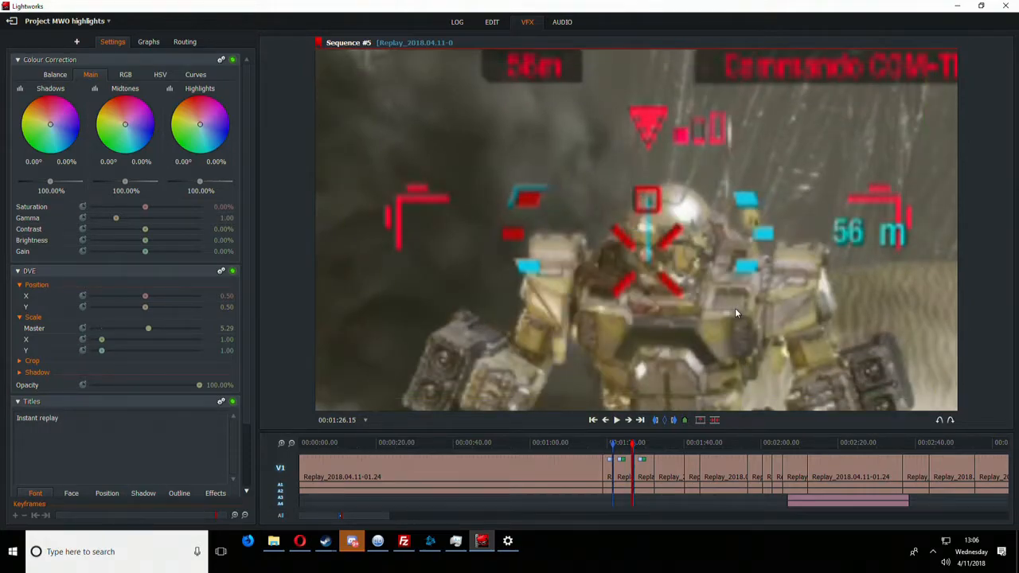
Raise the Scale Master from about 5.3 up to the maximum of 10.00.
drag(148, 328, 151, 328)
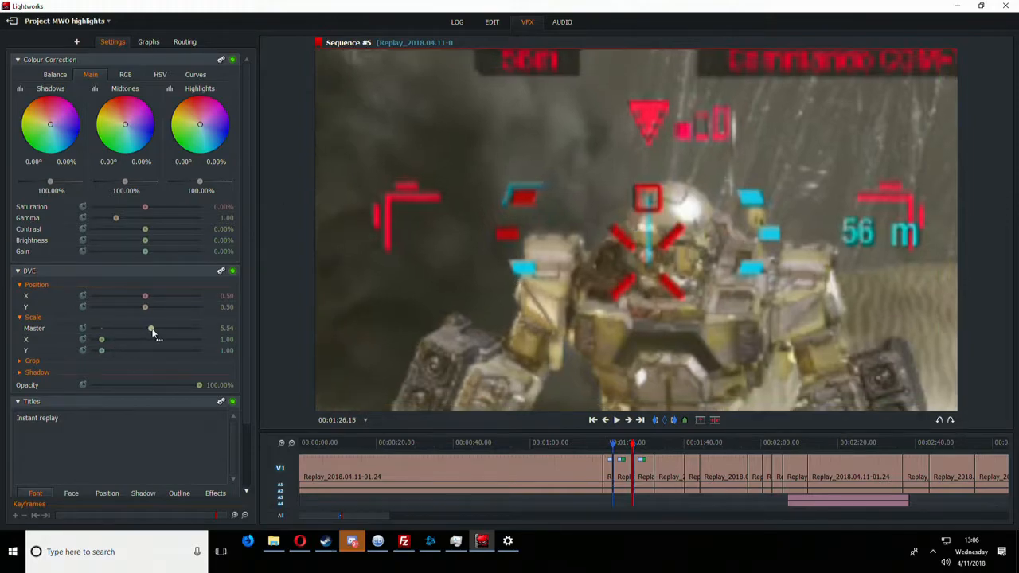
drag(151, 328, 180, 328)
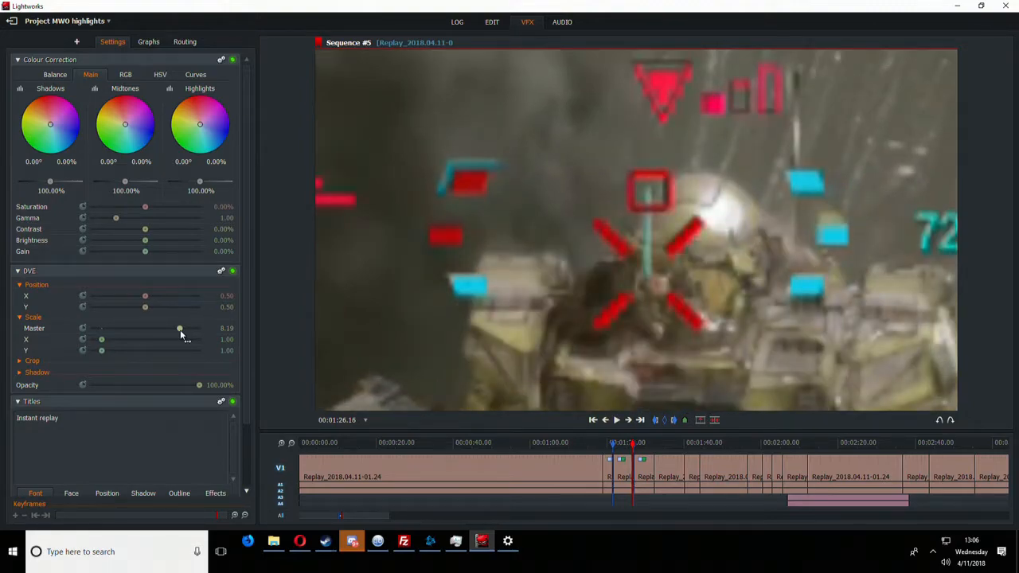
mouse_move(202, 329)
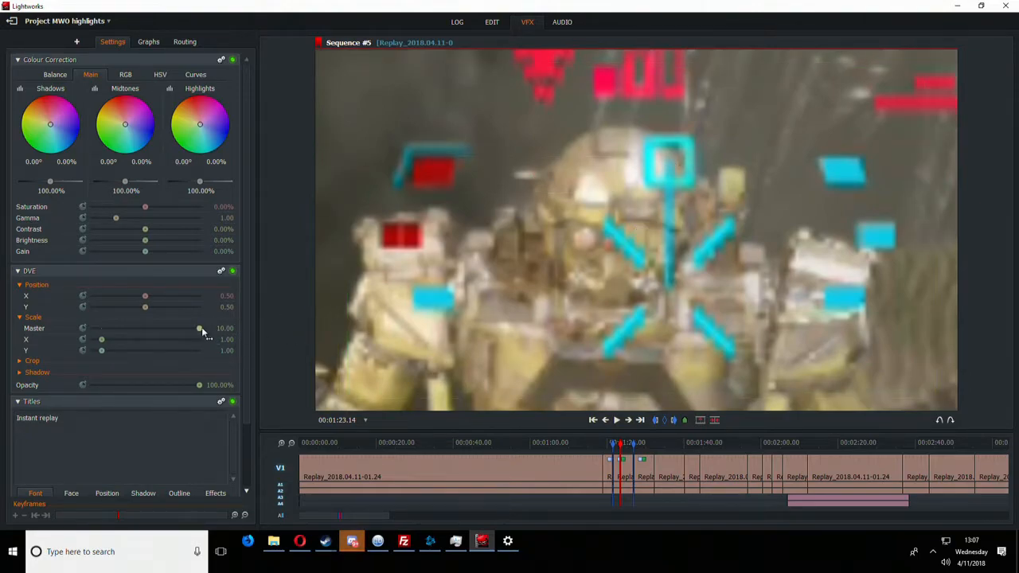
drag(200, 328, 102, 328)
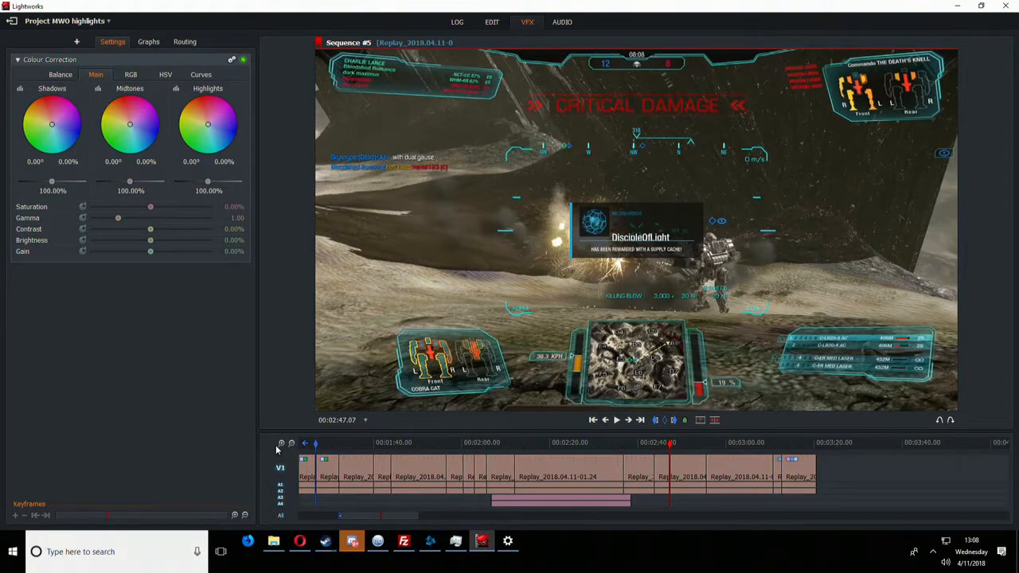
Apply a 2D DVE effect from the effects list to the critical-damage clip.
click(76, 41)
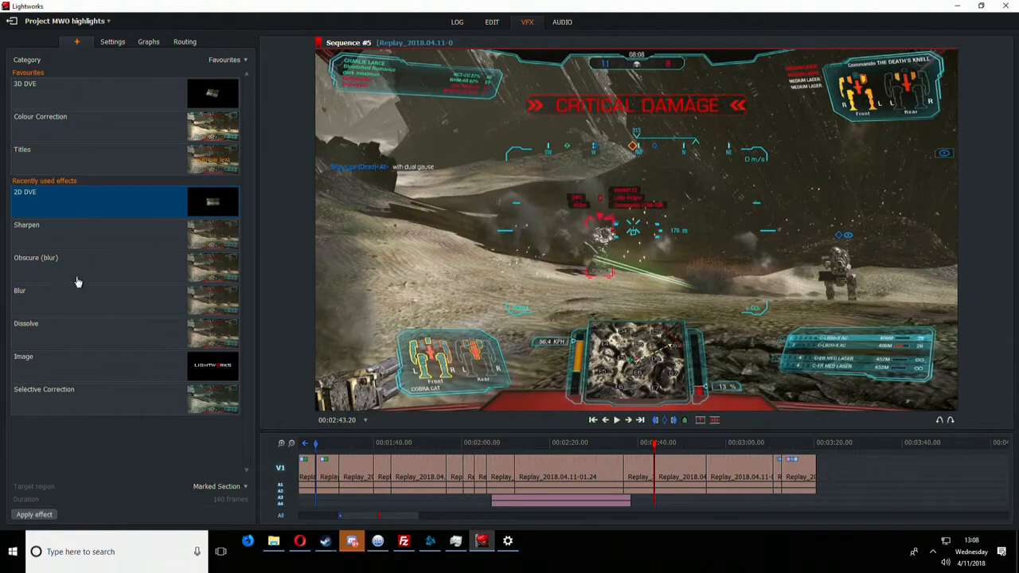
click(112, 41)
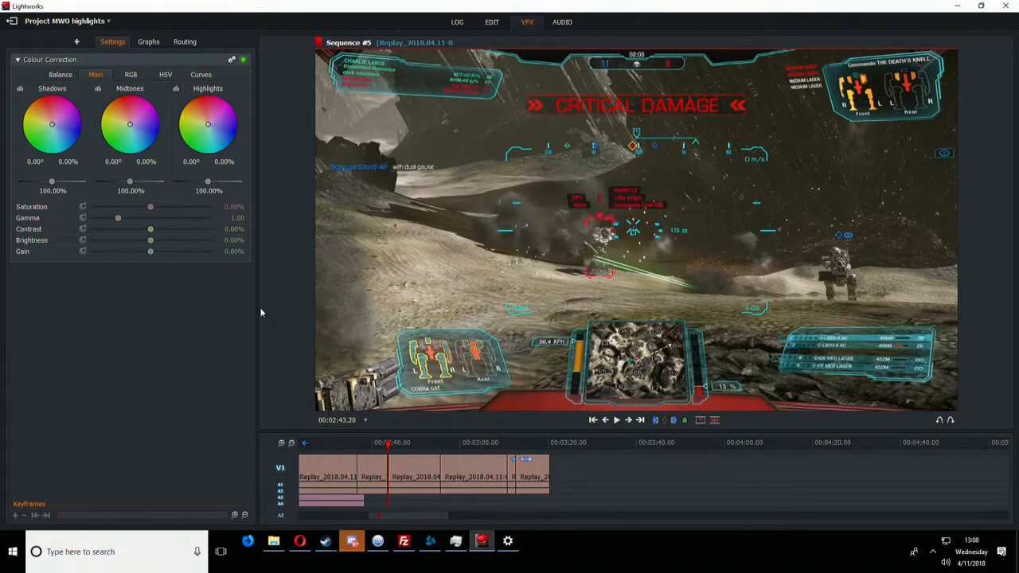
click(76, 41)
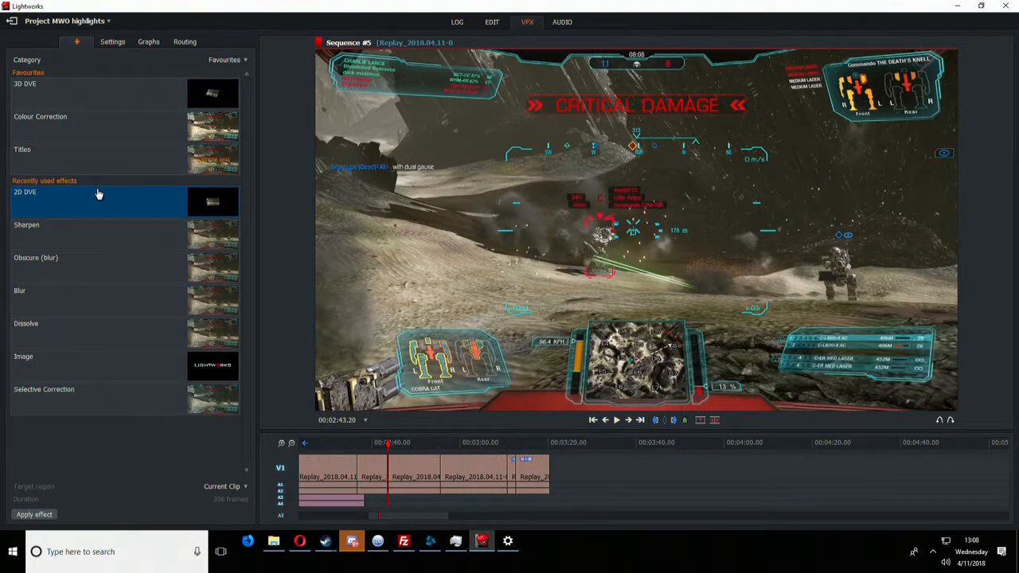
click(112, 41)
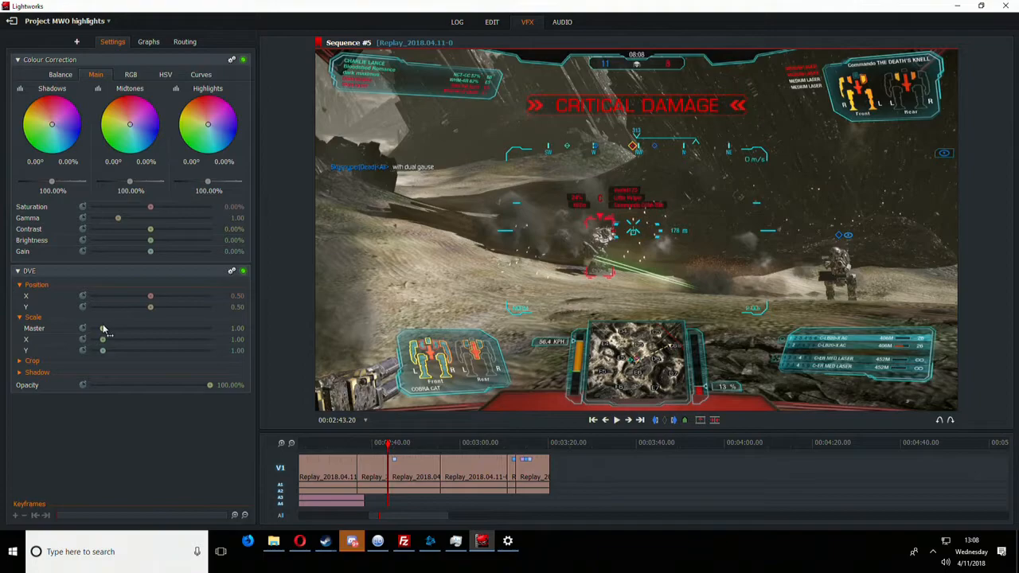
Set the clip's Scale Master to about 3.04 and return the playhead to 2:43.
drag(102, 328, 133, 328)
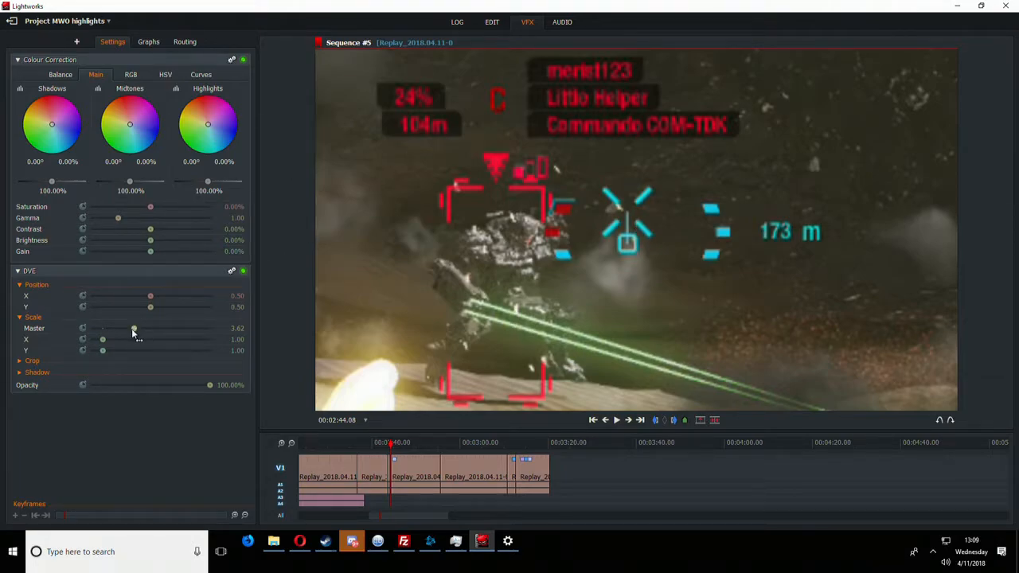
drag(134, 328, 106, 328)
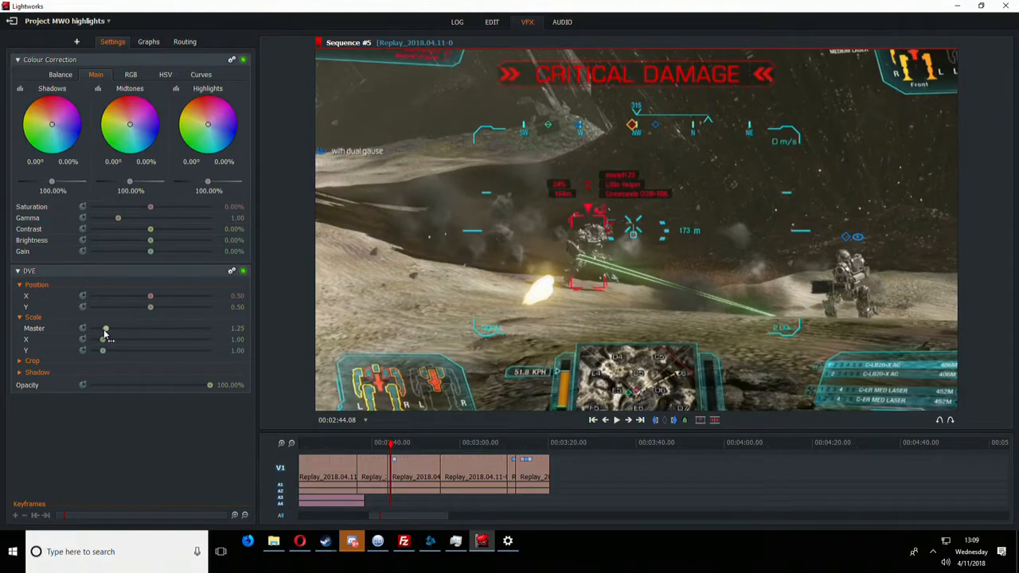
drag(106, 328, 127, 327)
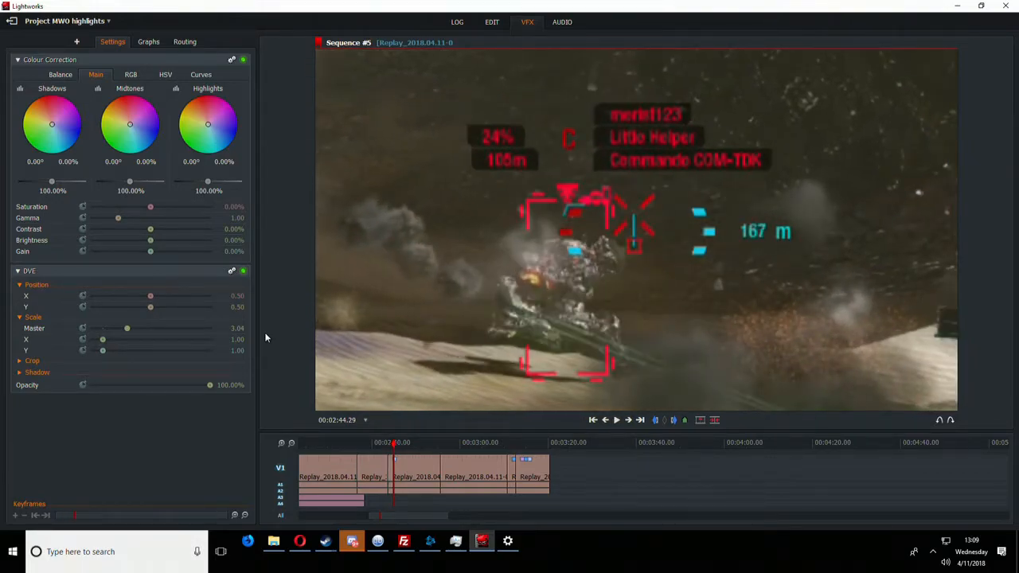
click(616, 420)
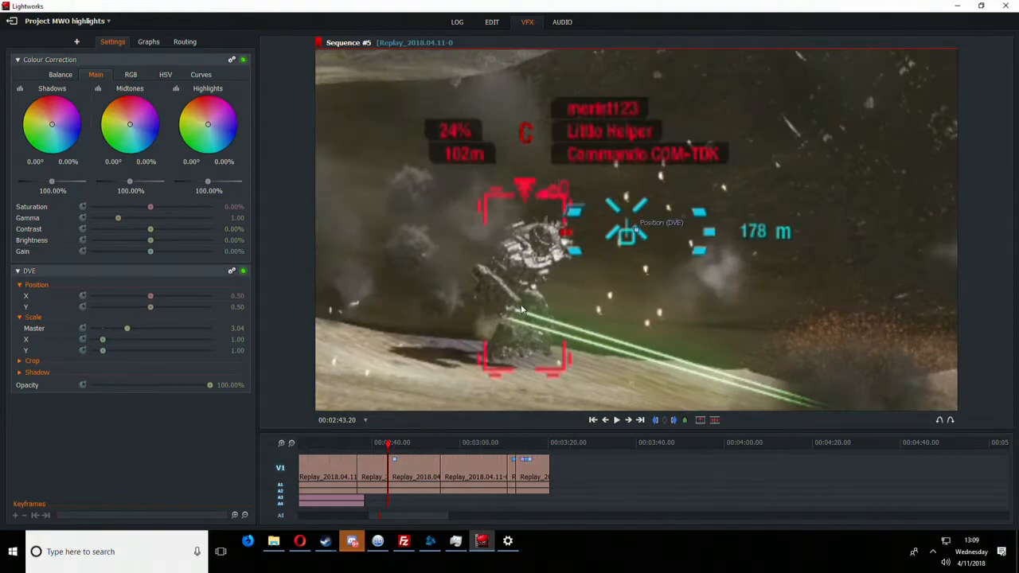
mouse_move(756, 241)
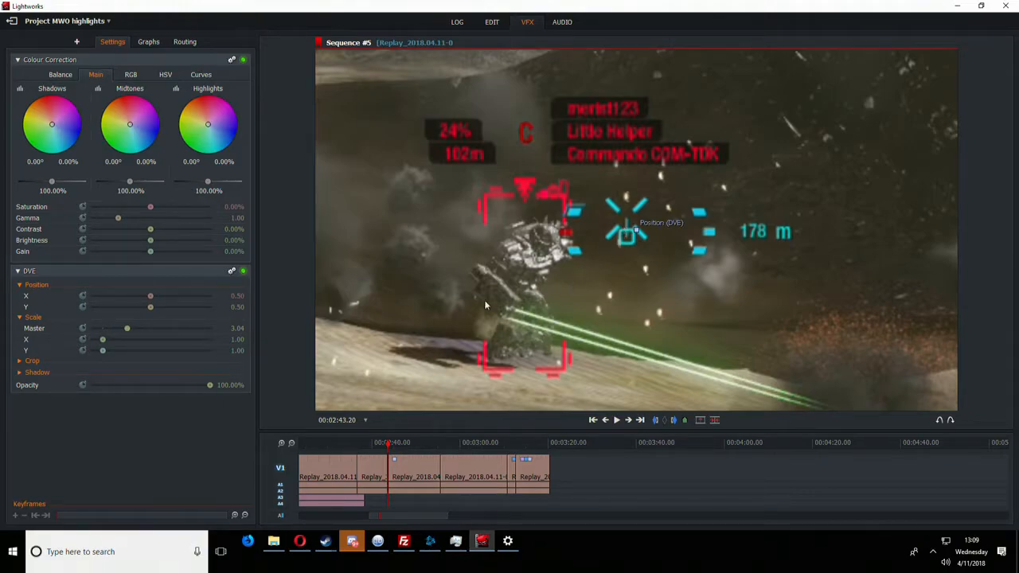
mouse_move(643, 233)
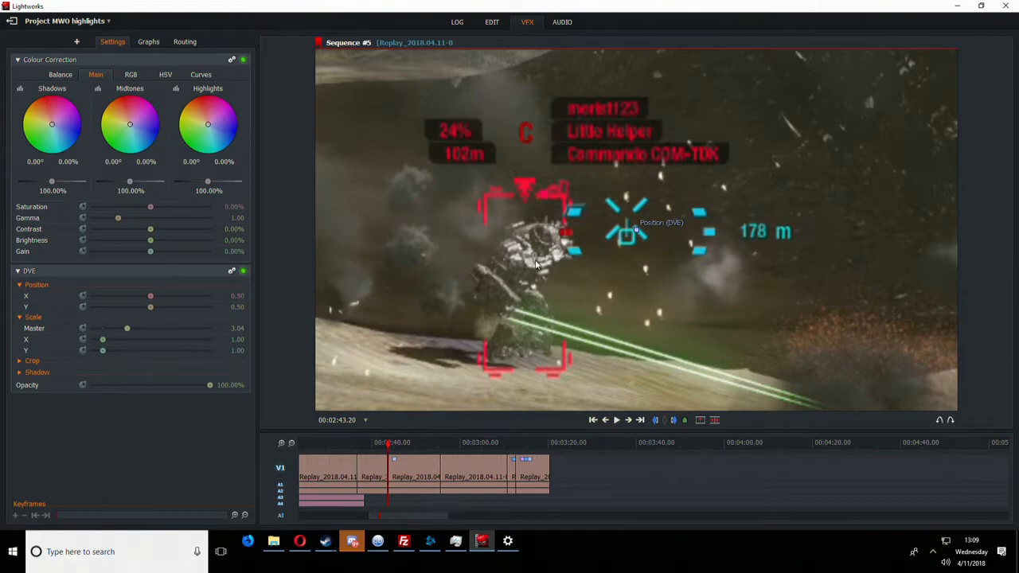
mouse_move(535, 268)
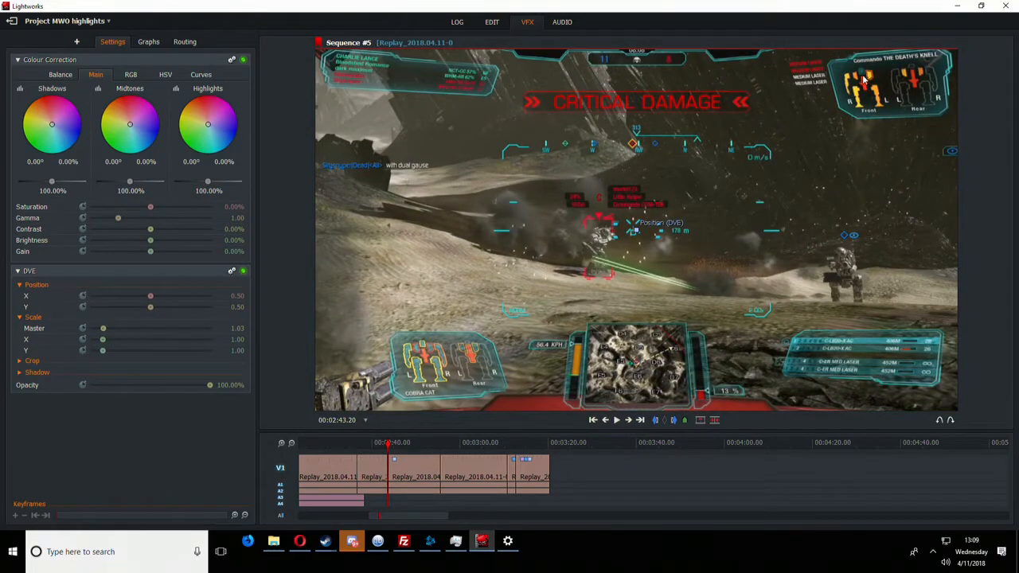
mouse_move(802, 127)
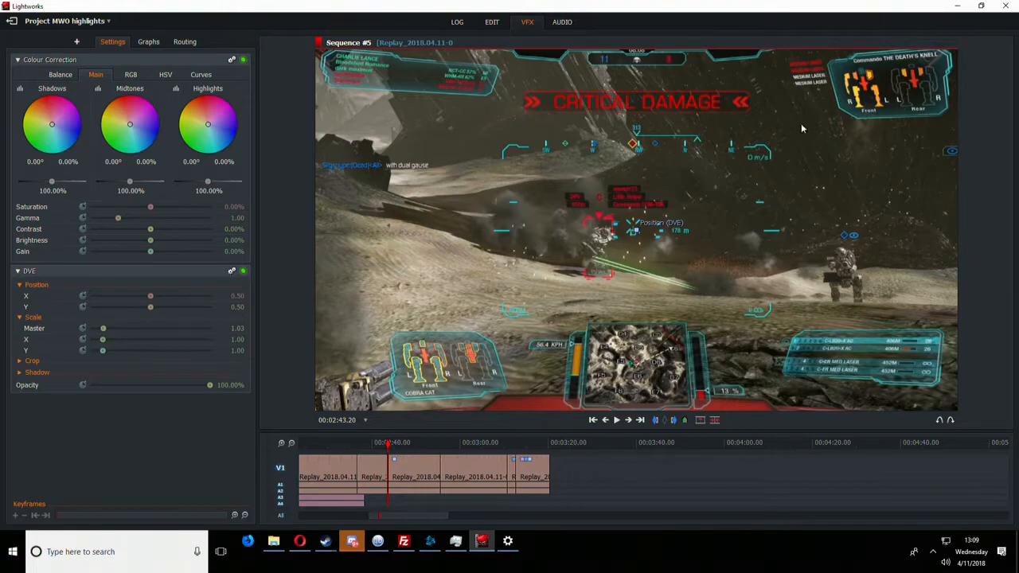
mouse_move(833, 153)
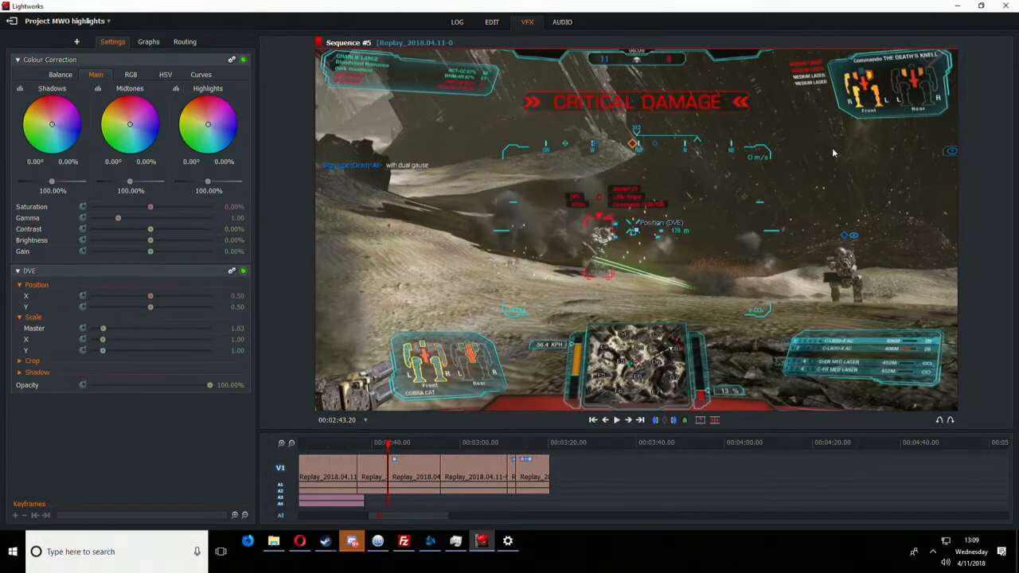
mouse_move(845, 263)
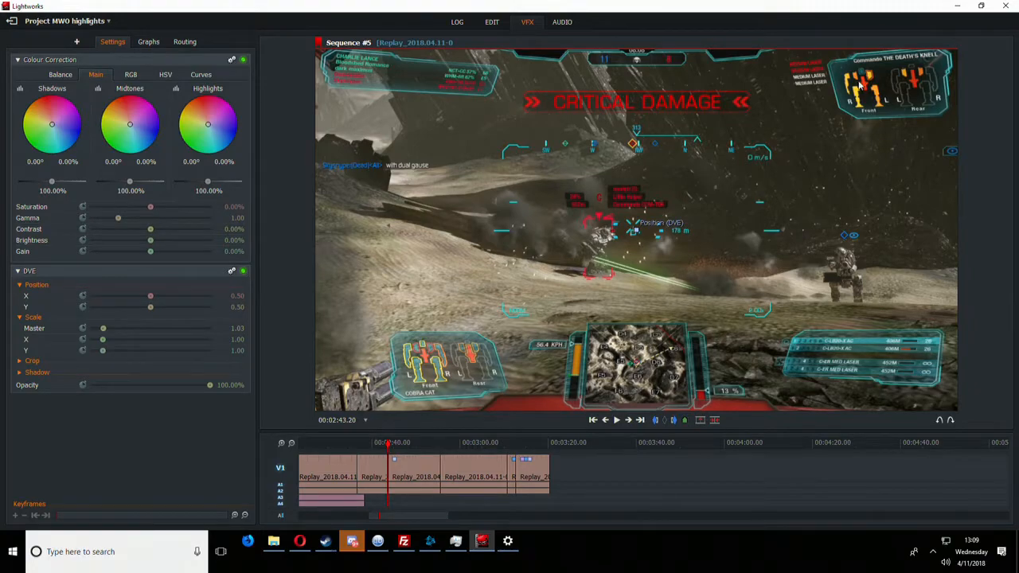
mouse_move(868, 96)
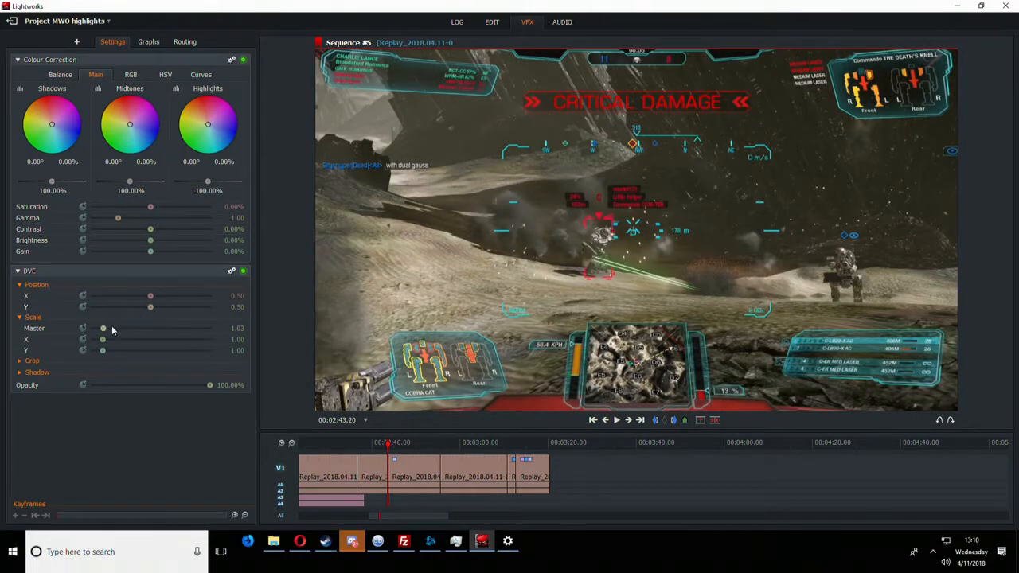
Lower the critical-damage clip's Scale Master to about 1.03.
drag(103, 328, 123, 328)
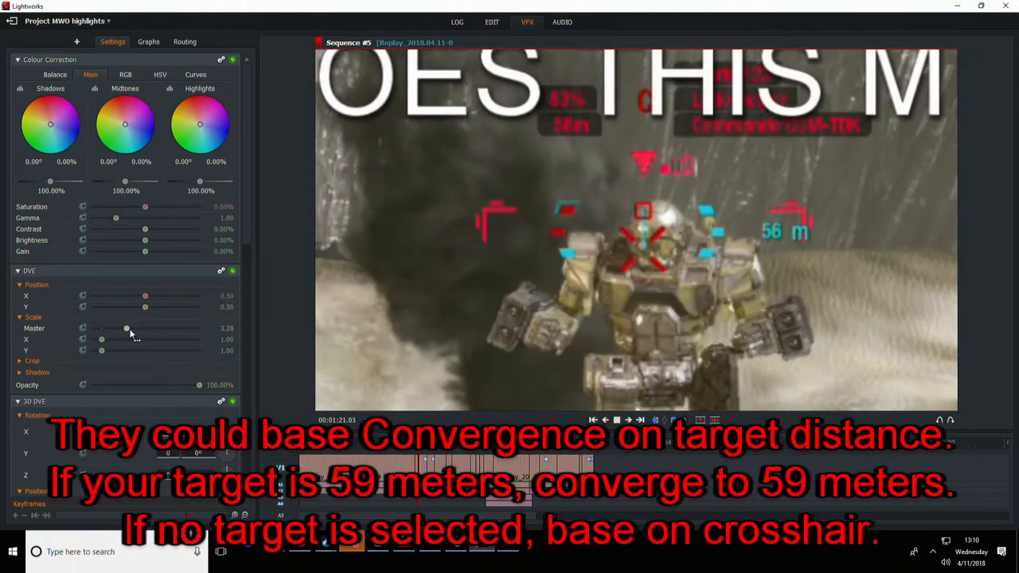
Drag the DVE Scale Master slider to about 7.94, filling the frame with the tan mech.
drag(126, 328, 103, 328)
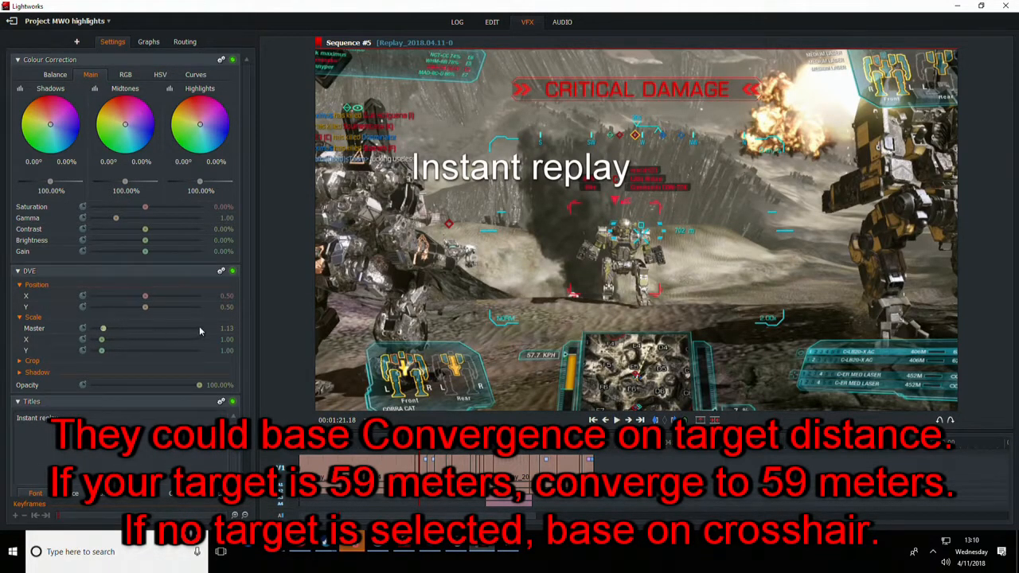
drag(103, 328, 177, 328)
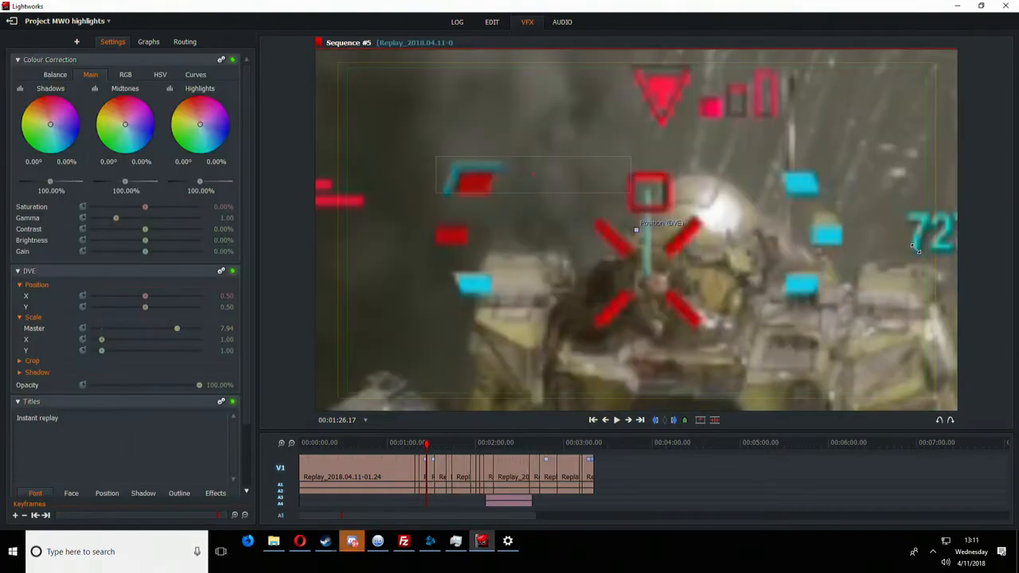
click(616, 420)
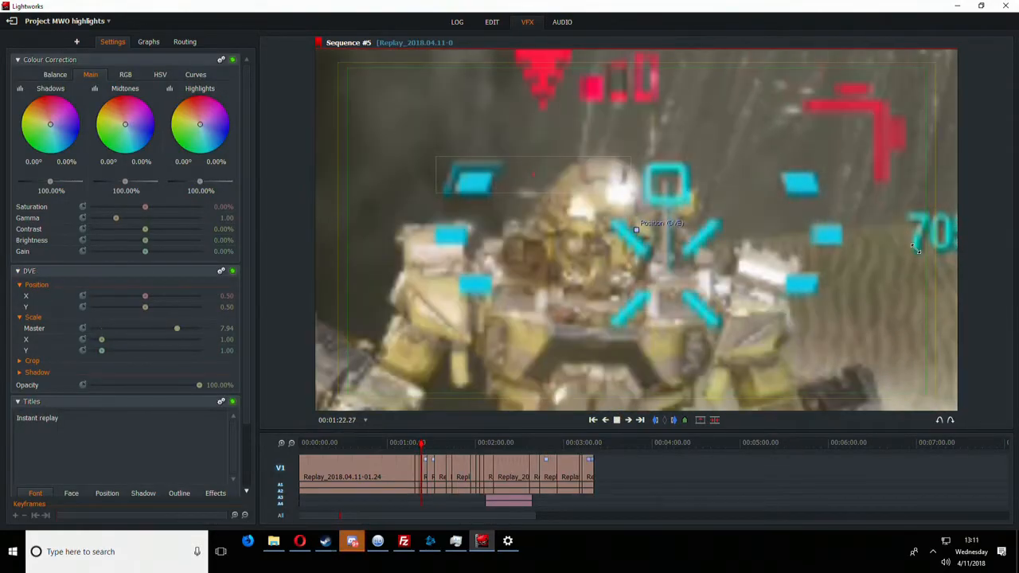